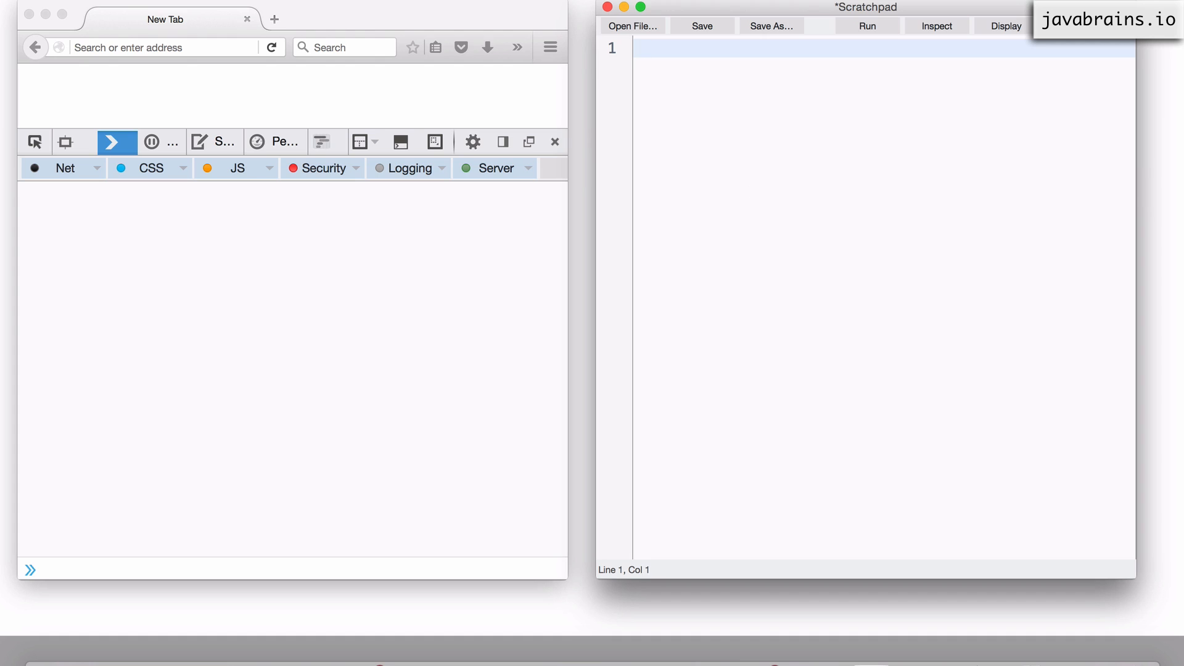
- Declare var myArray = [10, 20, "Hello", {}]; in Scratchpad and run it in the console
text(var)
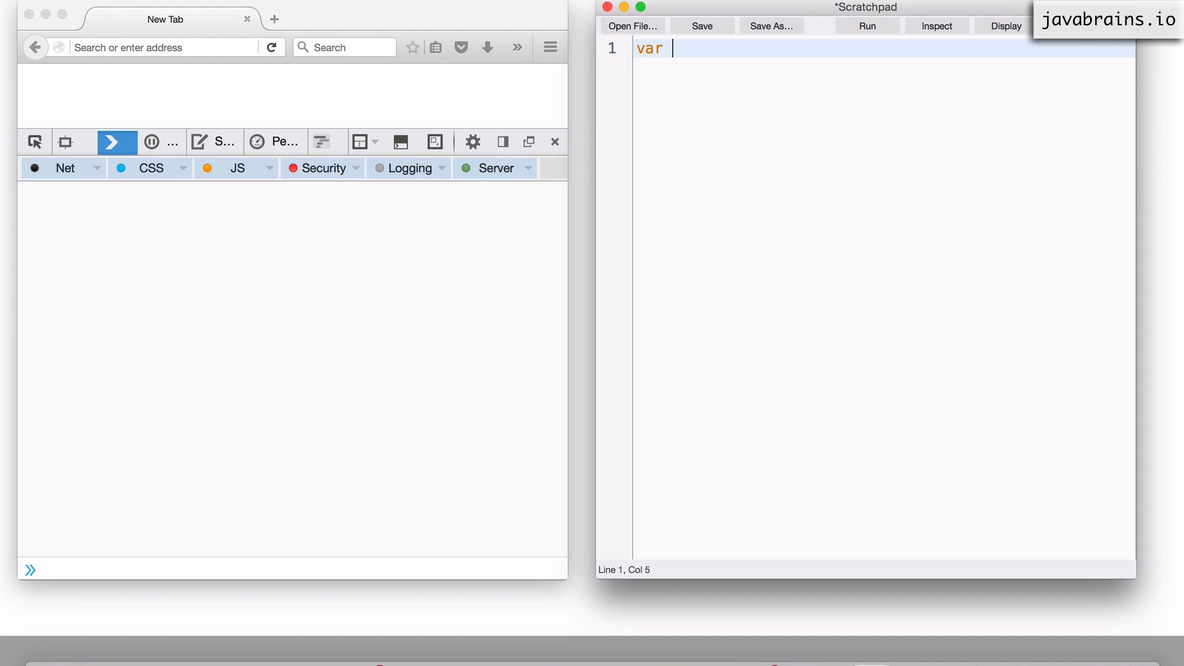
text(myArray =)
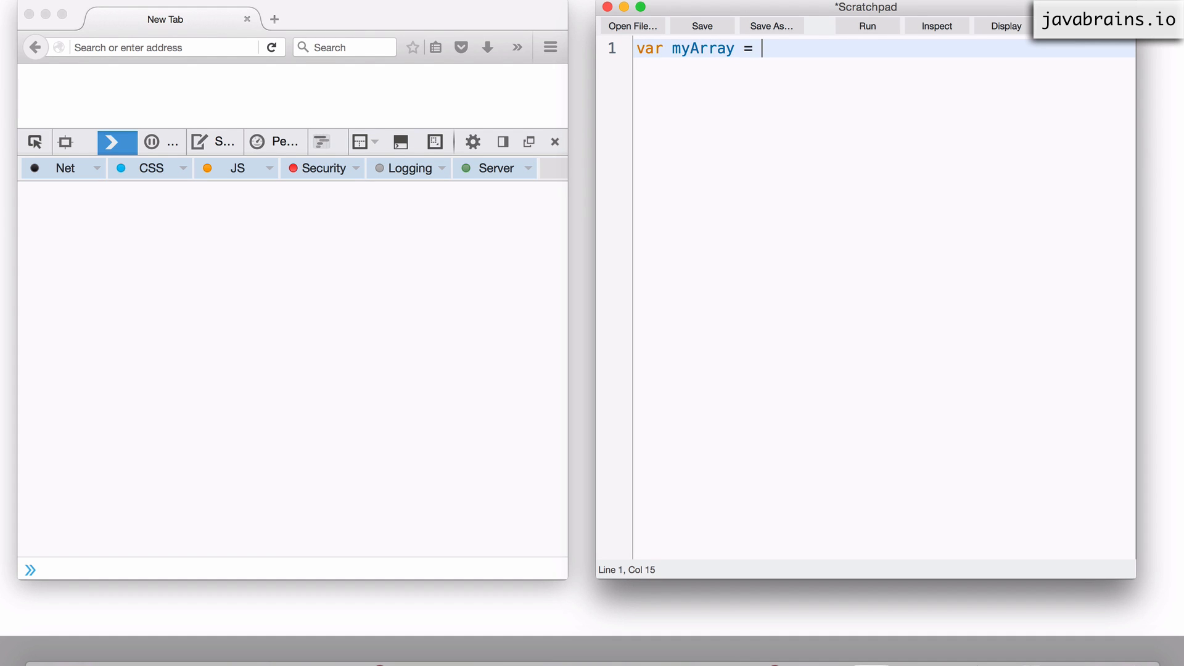
text([1])
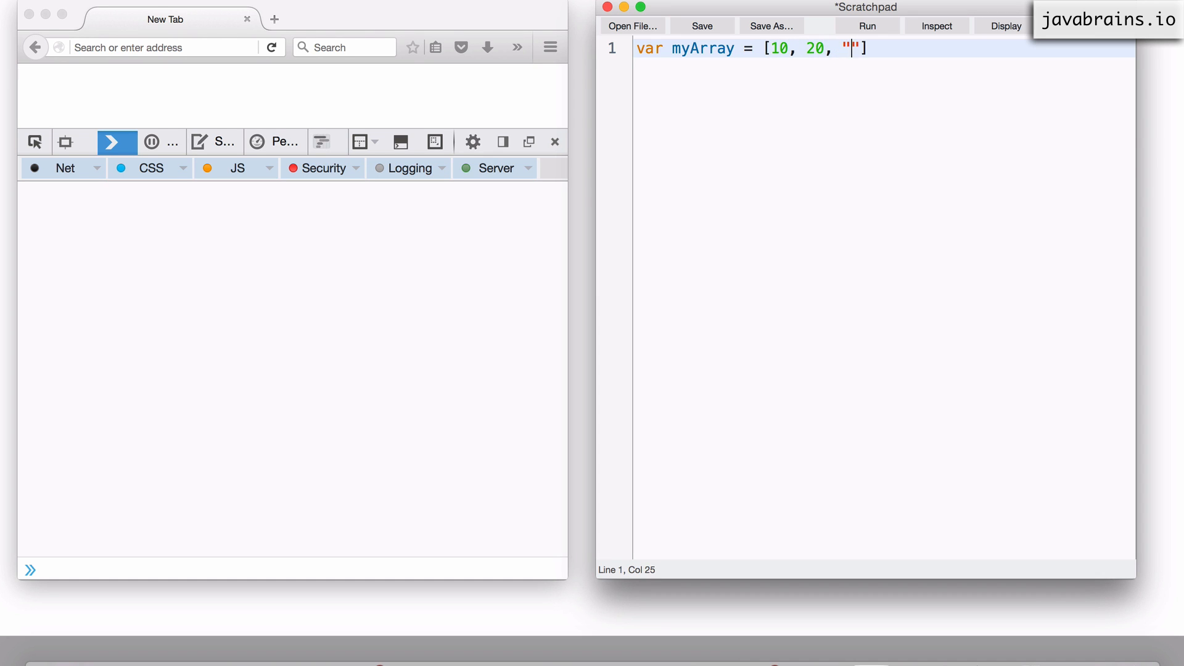
text(Hello)
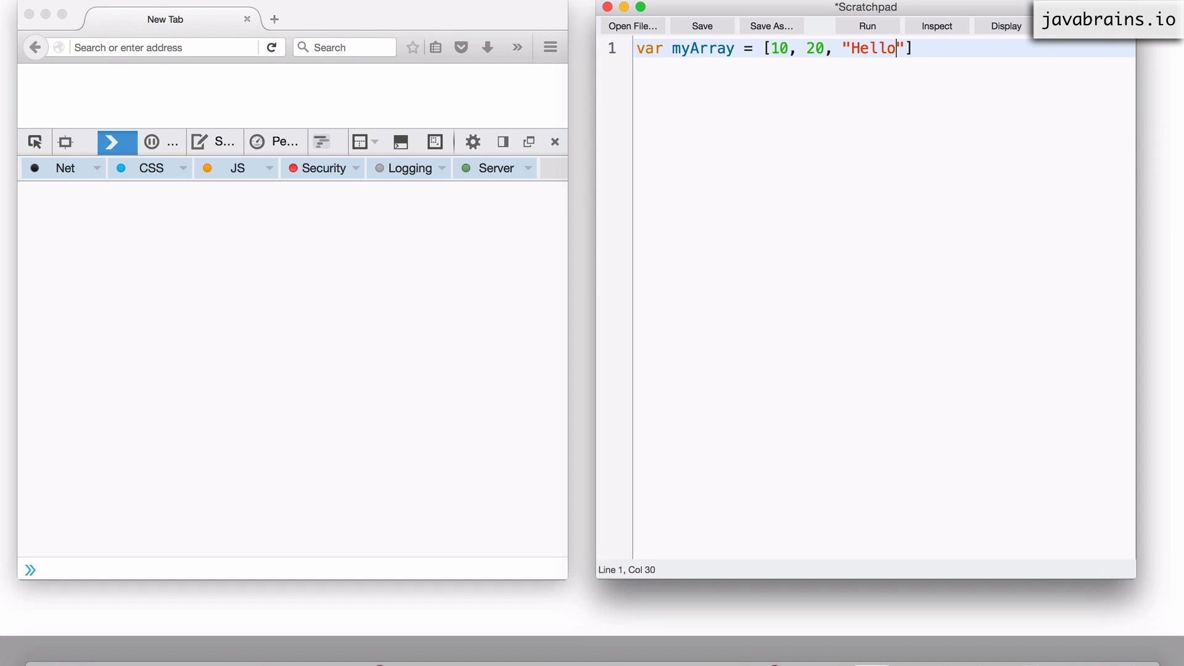
text(, {})
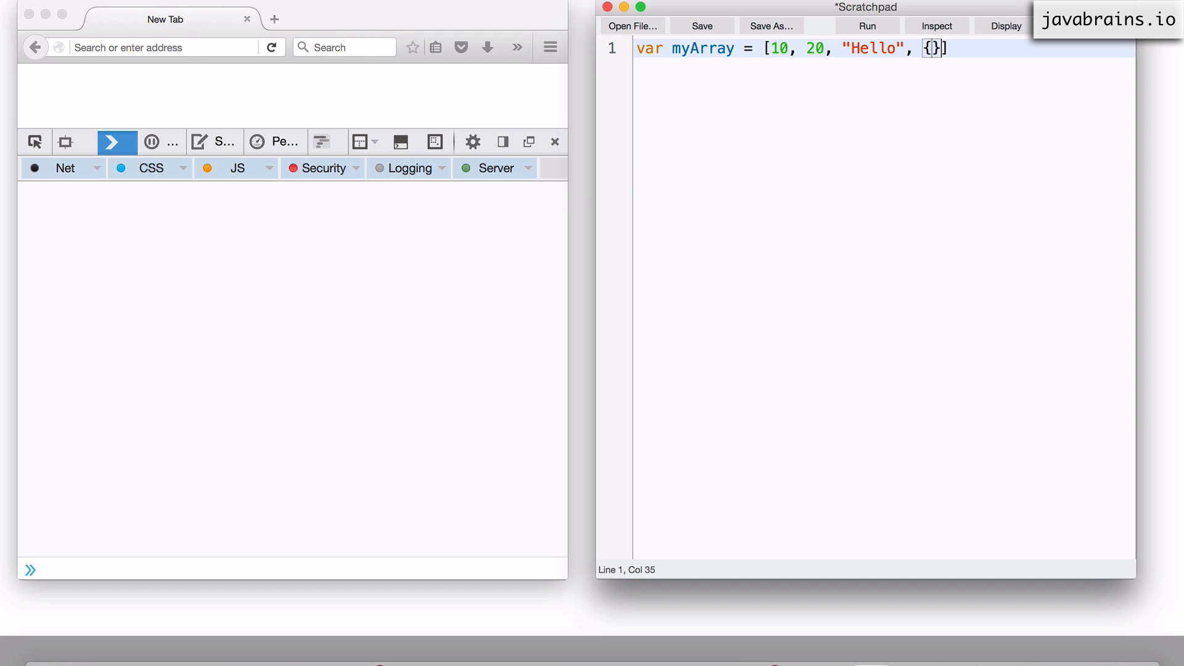
text(;)
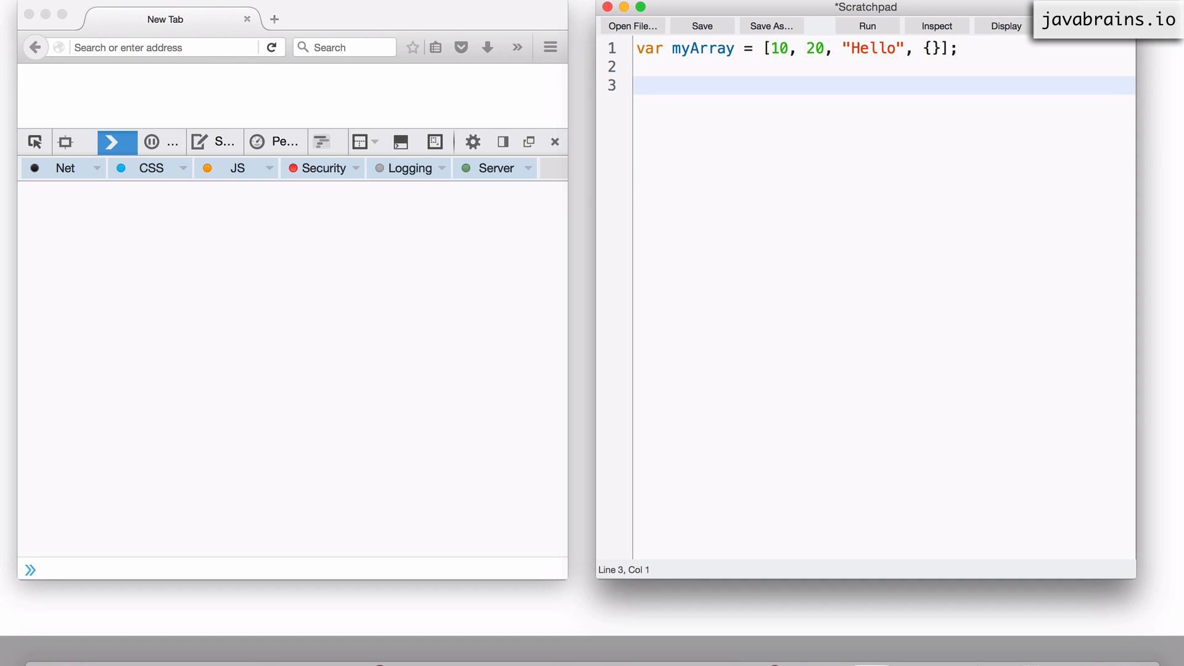
click(642, 85)
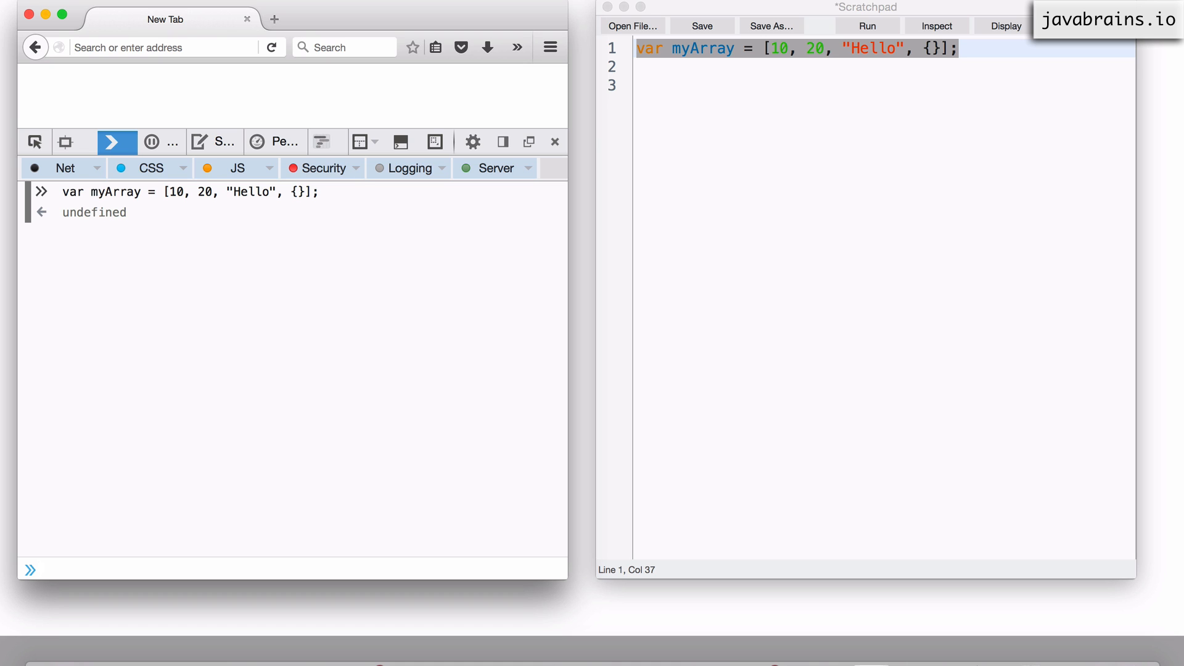
- Enter myArray.push(10) in the console, which returns the new length 5
click(41, 569)
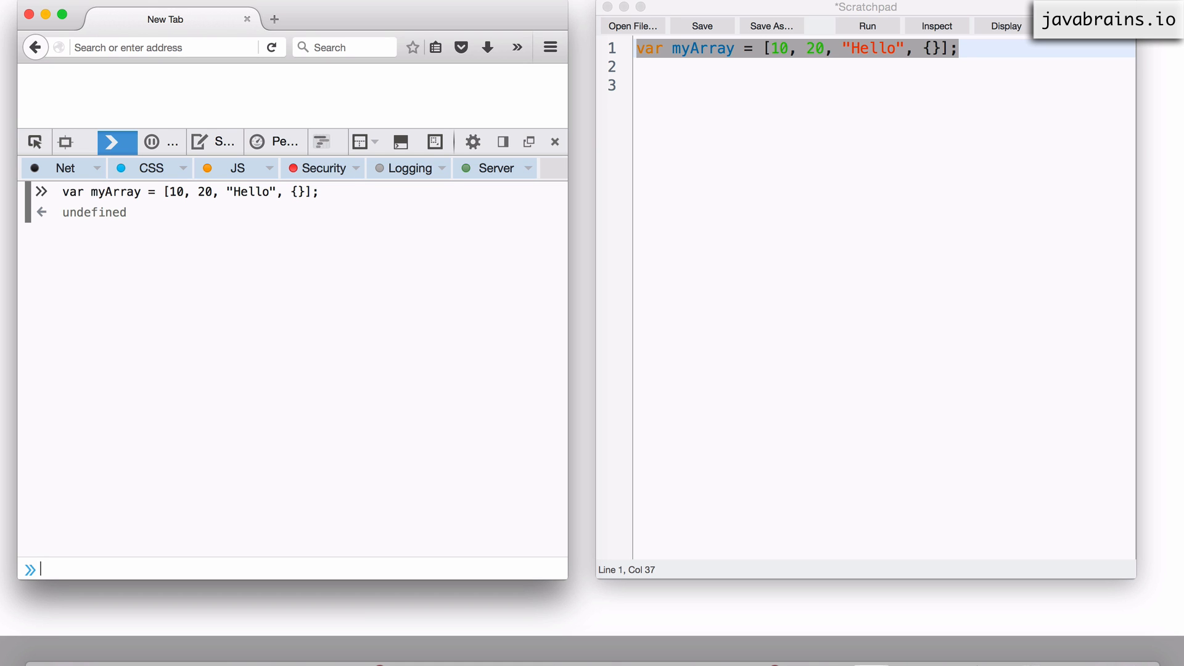
text(m)
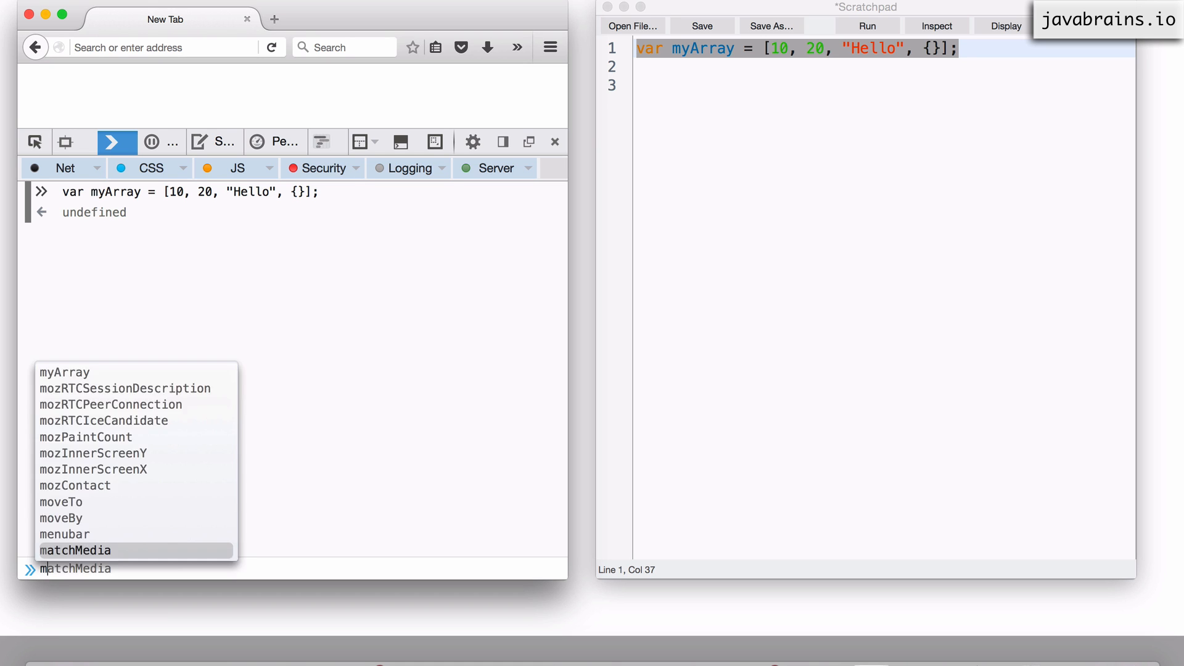
text(yArray.pop)
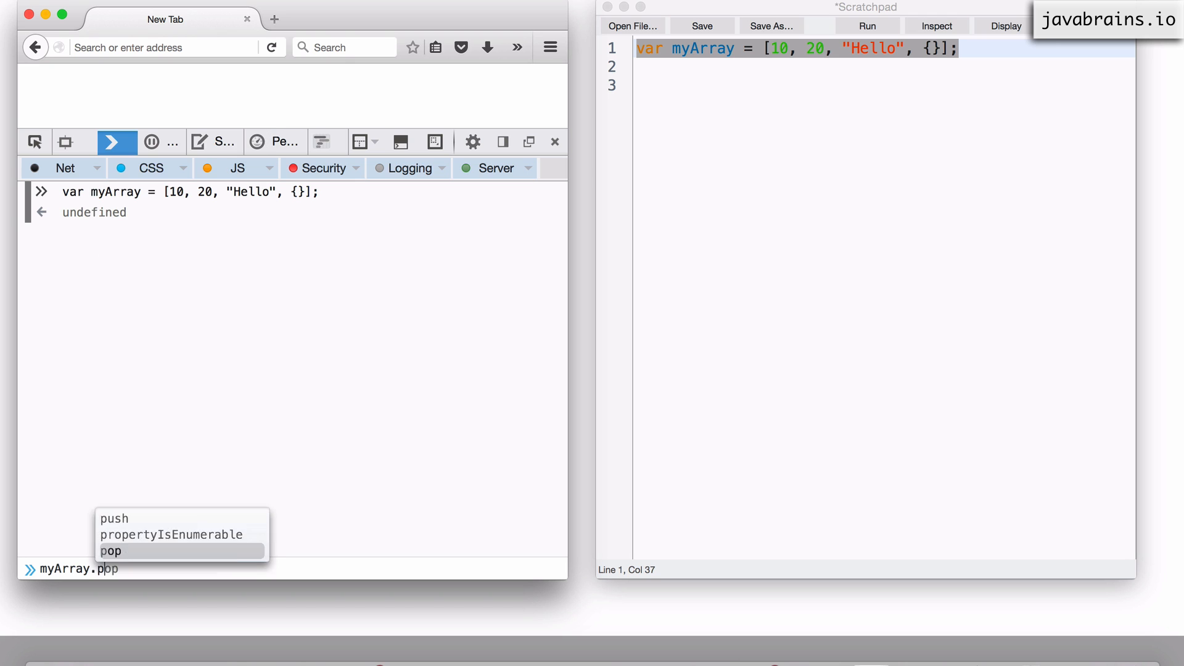
text(push()
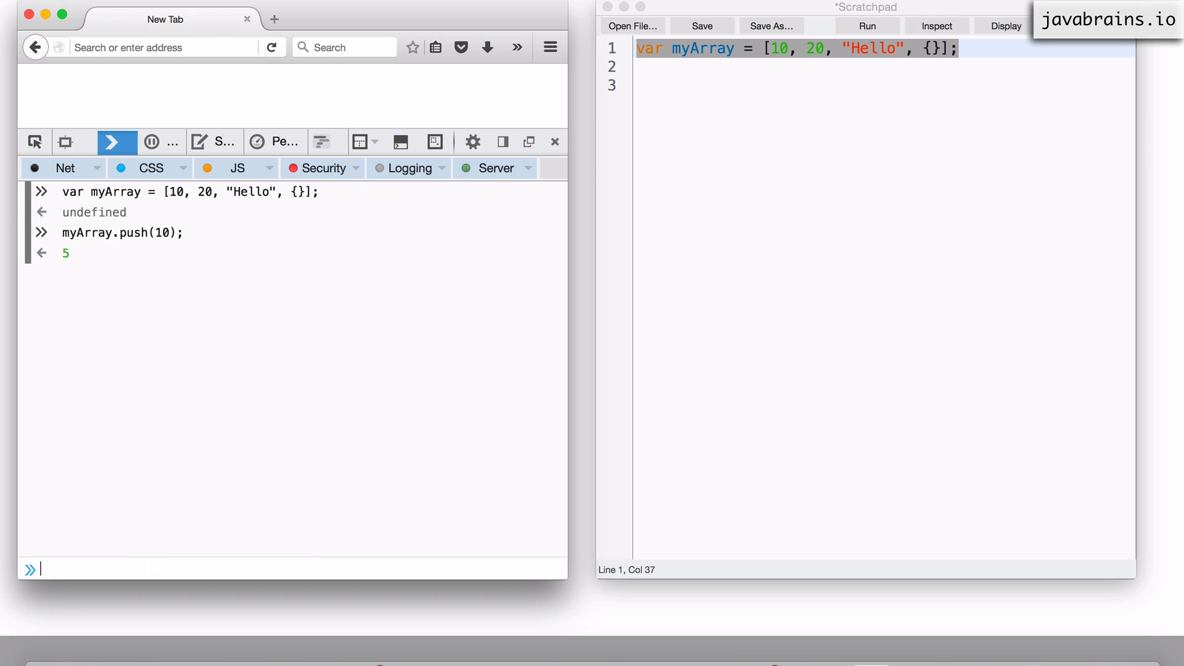
mouse_move(219, 535)
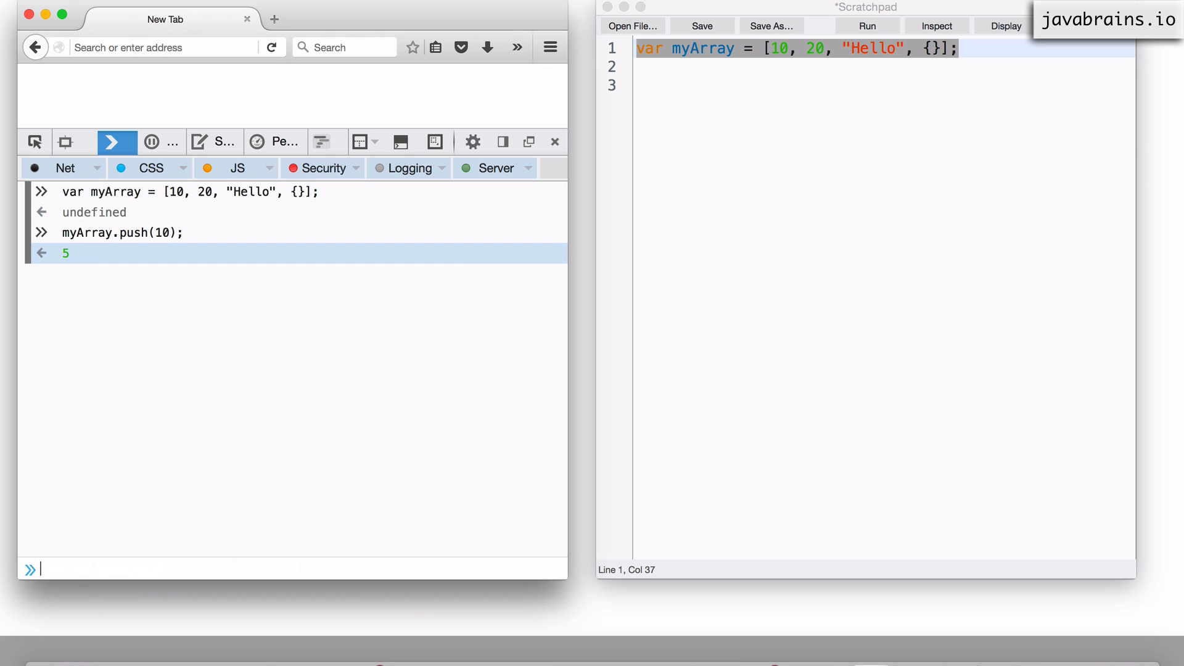
- Print myArray and call myArray.pop() twice, removing 10 and the empty object
text(myArray)
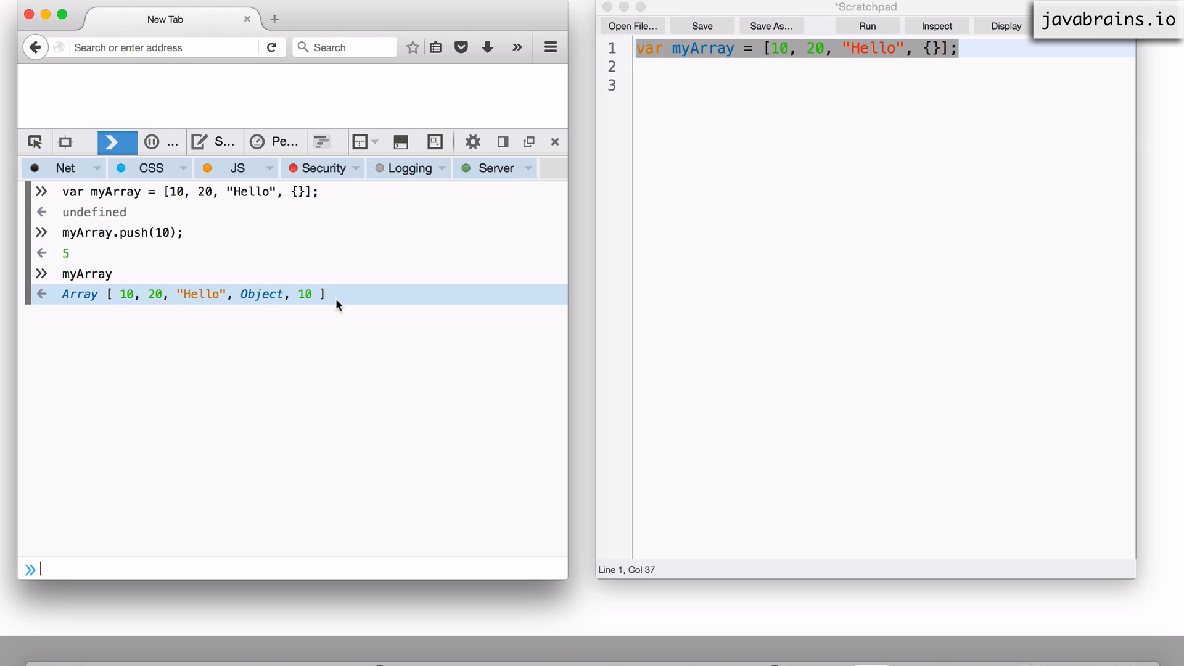
text(myArray.)
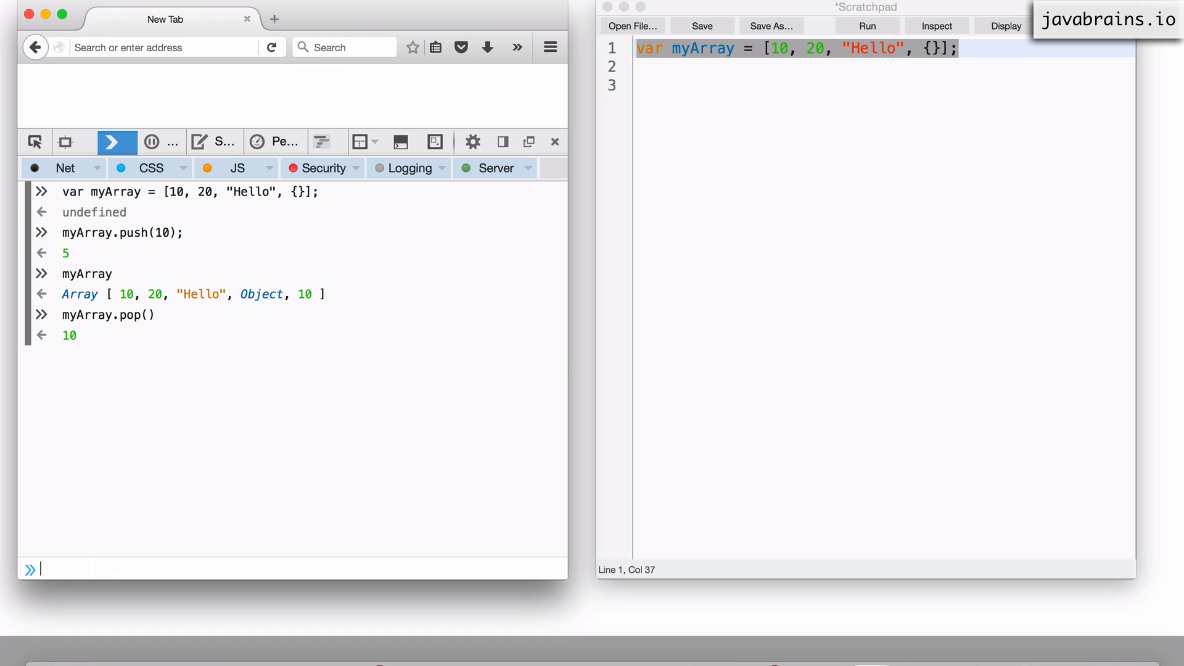
text(myArray)
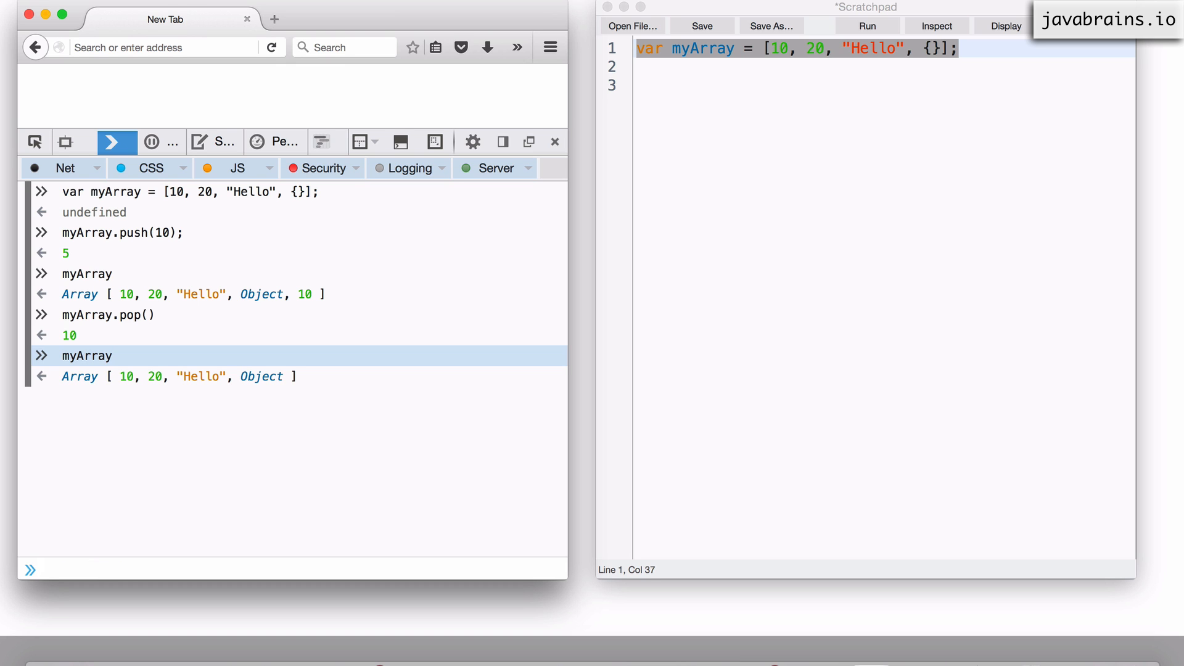
text(myArray.pop())
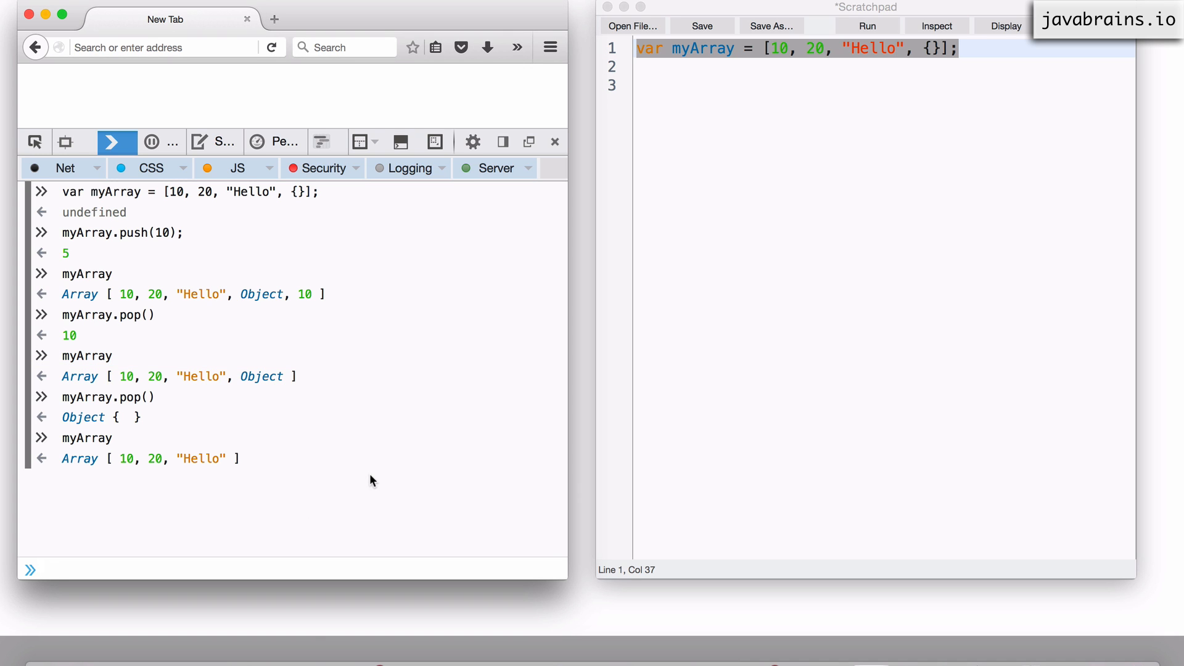
- Run myArray.shift() to remove 10, print [20, "Hello"], and start myArray.unShift("abcd")
text(myArray)
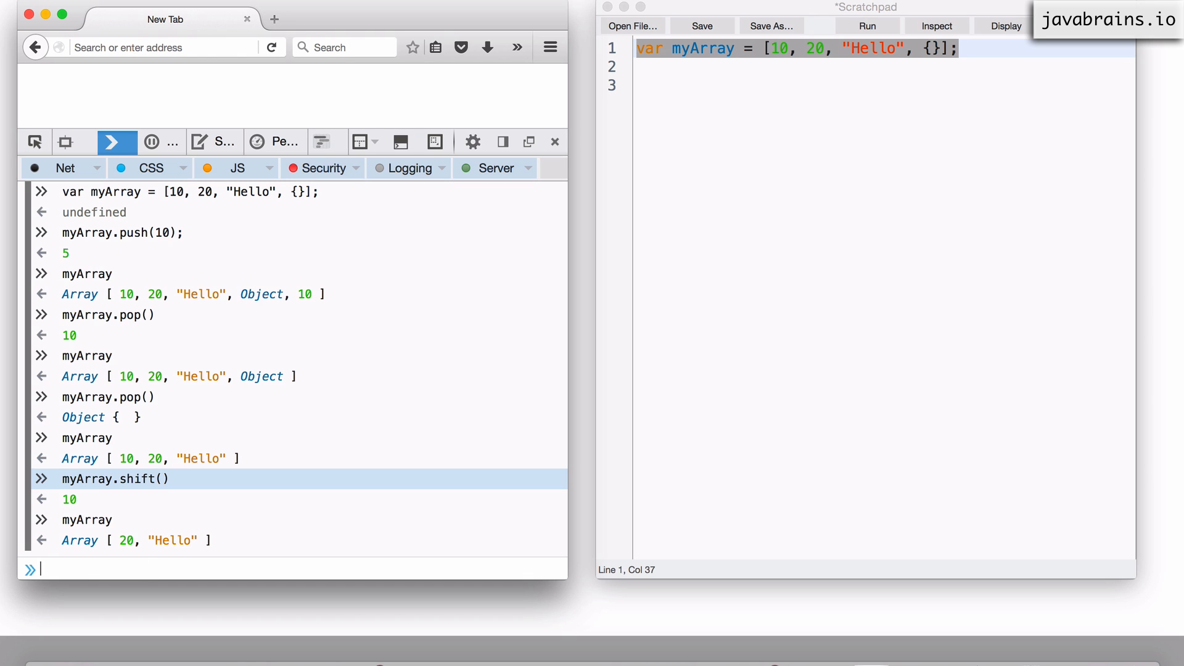
text(myArray.unShift(")
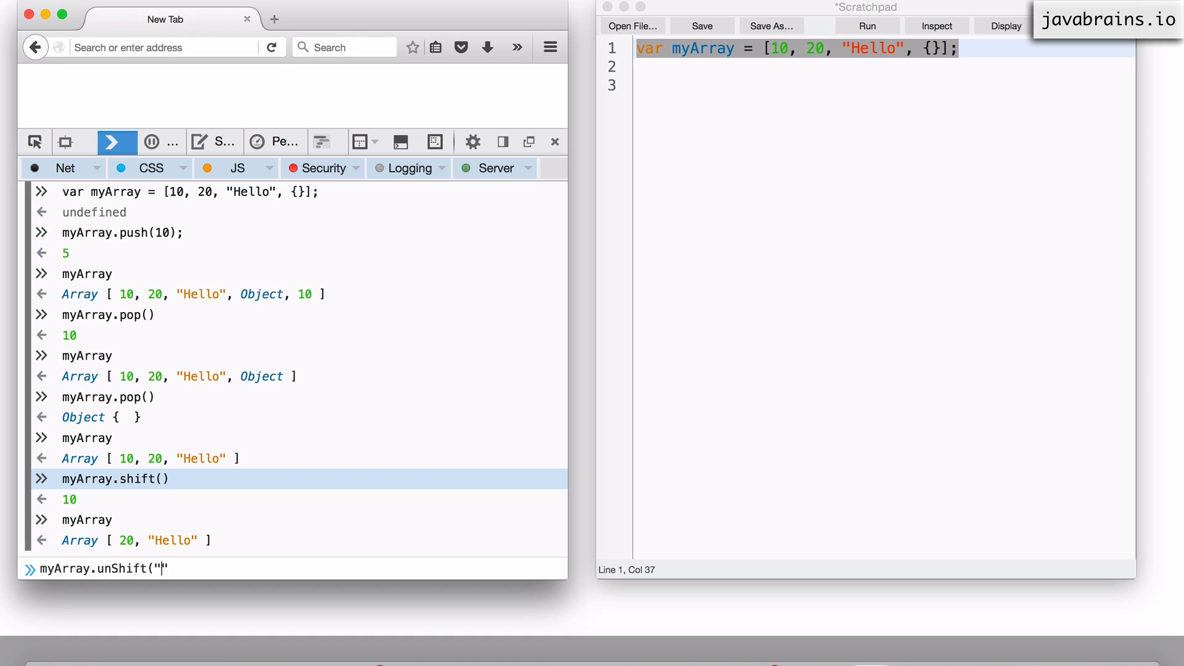
text(abcd)
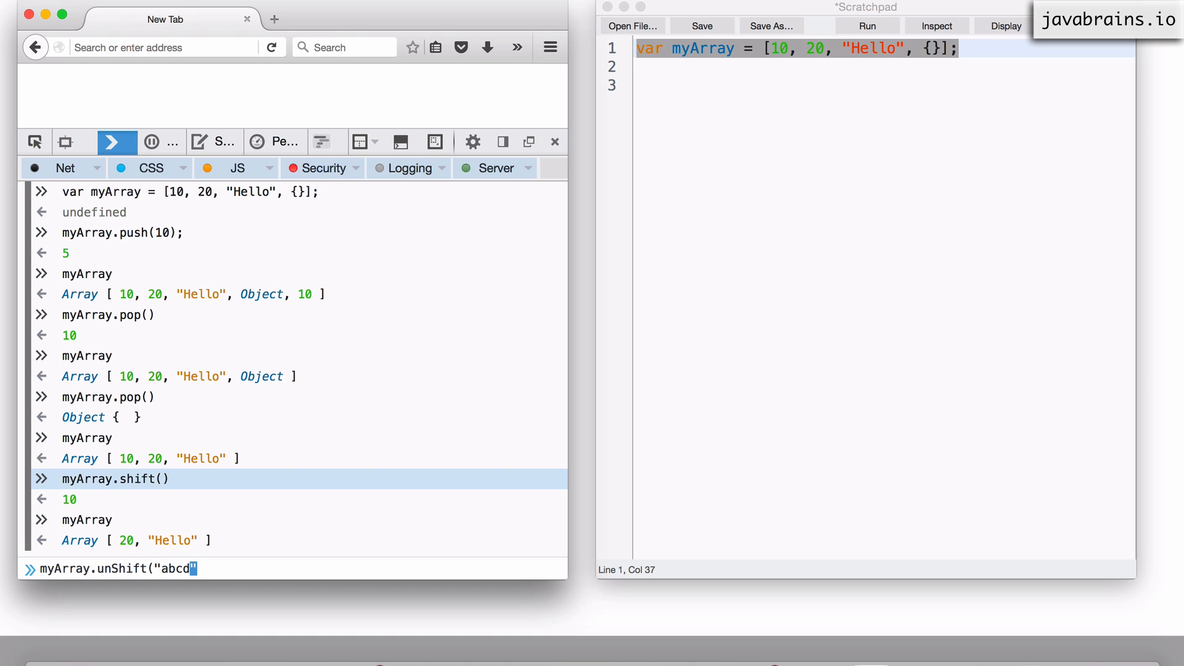